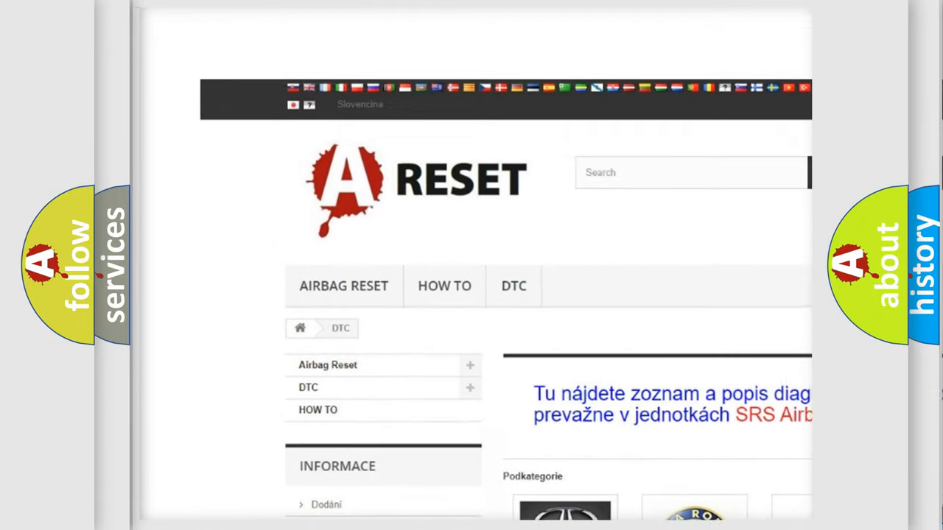
# Step: Open the CADILACK DTC tile and scroll down through its airbag trouble codes
pyautogui.scroll(-3)
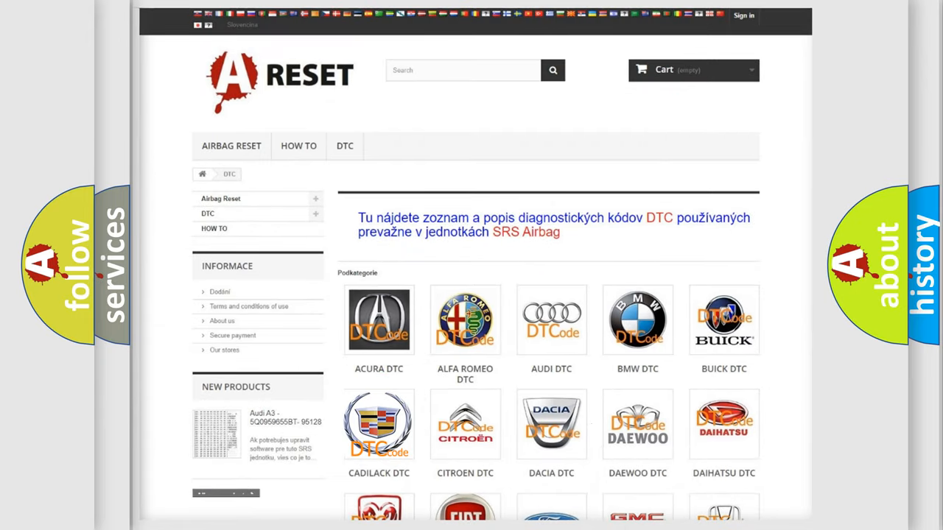
pyautogui.click(379, 423)
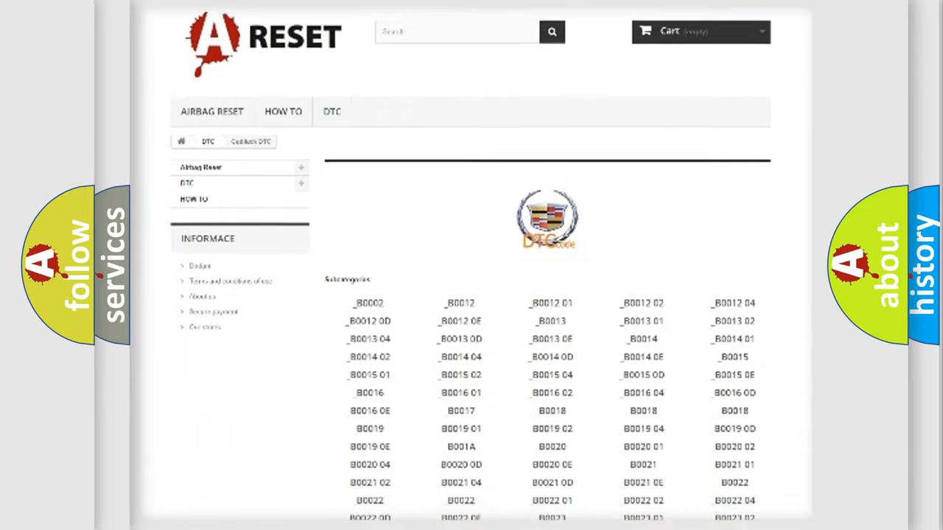
pyautogui.scroll(-3)
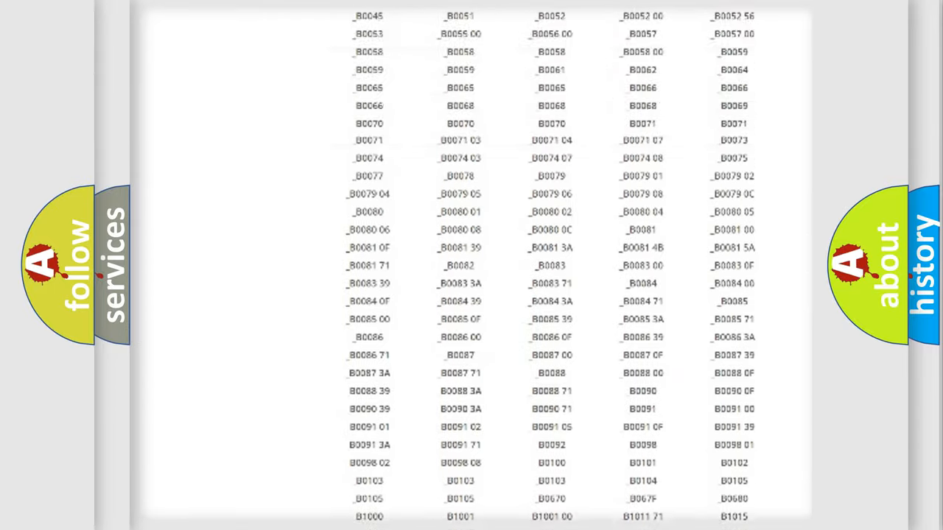